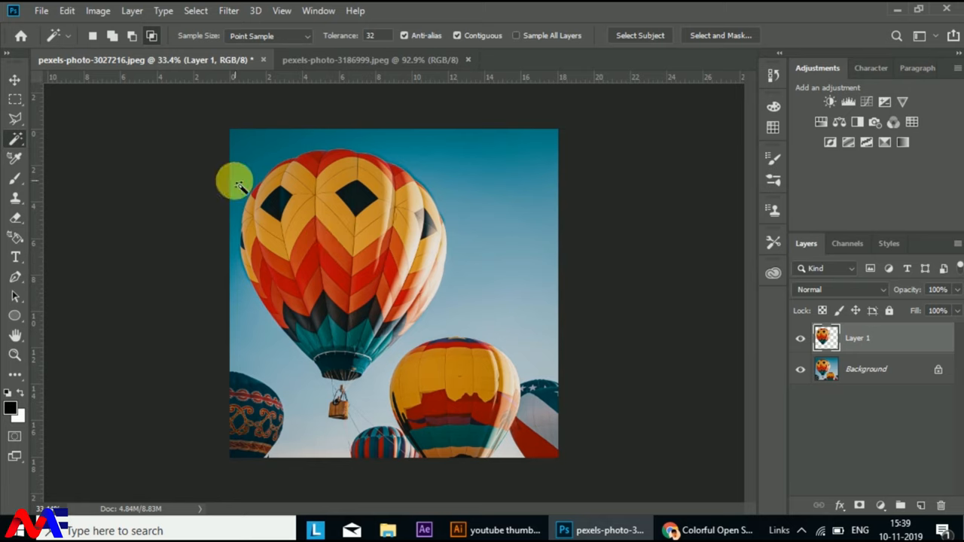
mouse_move(433, 230)
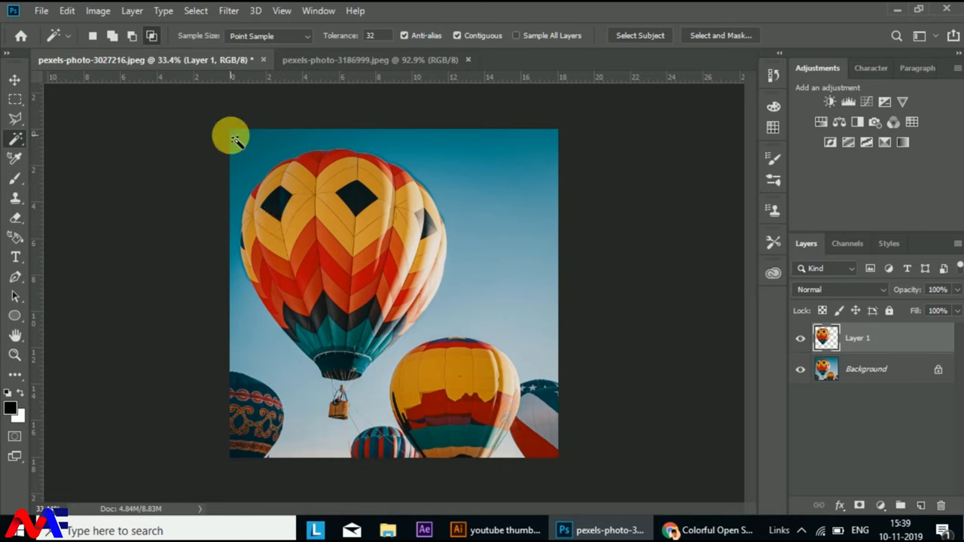
mouse_move(235, 155)
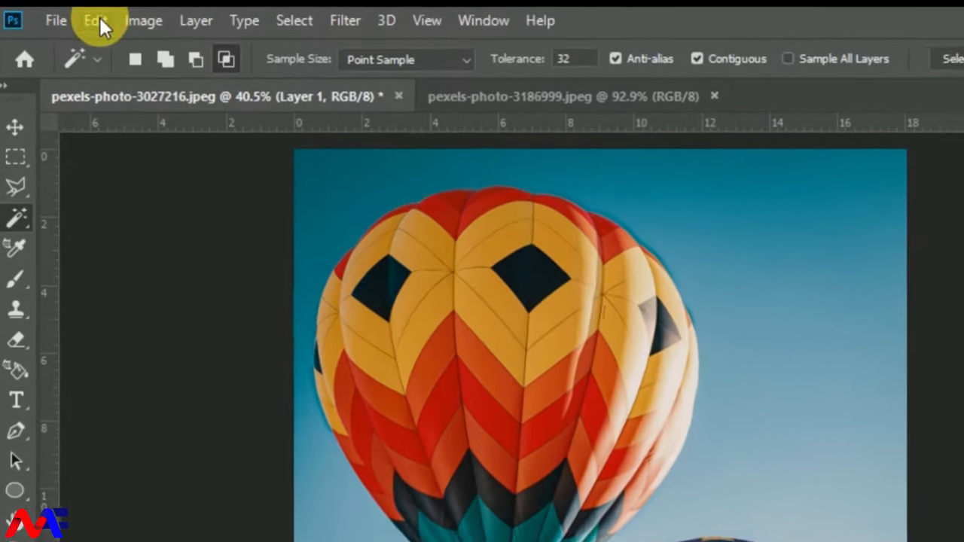
Start Puppet Warp on the cut-out balloon layer from the Edit menu
click(94, 20)
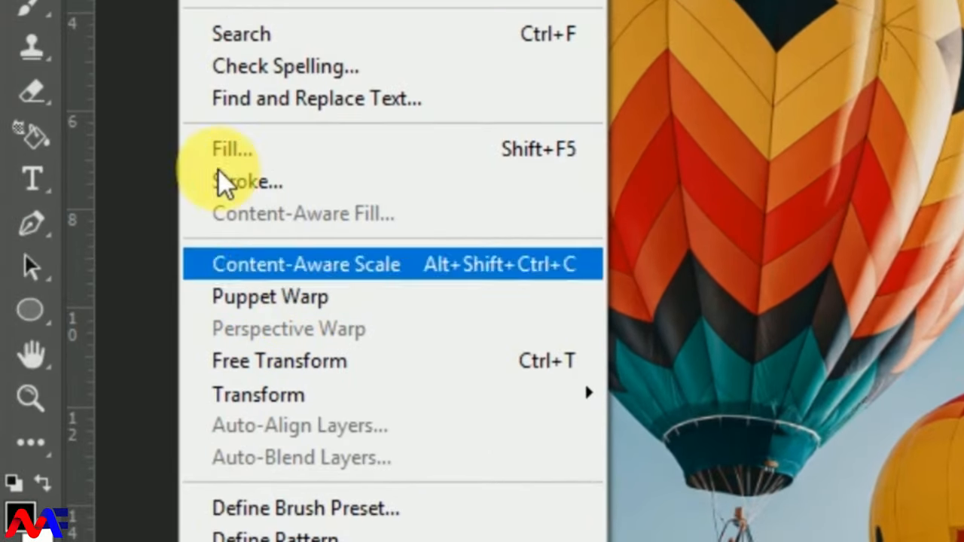
mouse_move(269, 312)
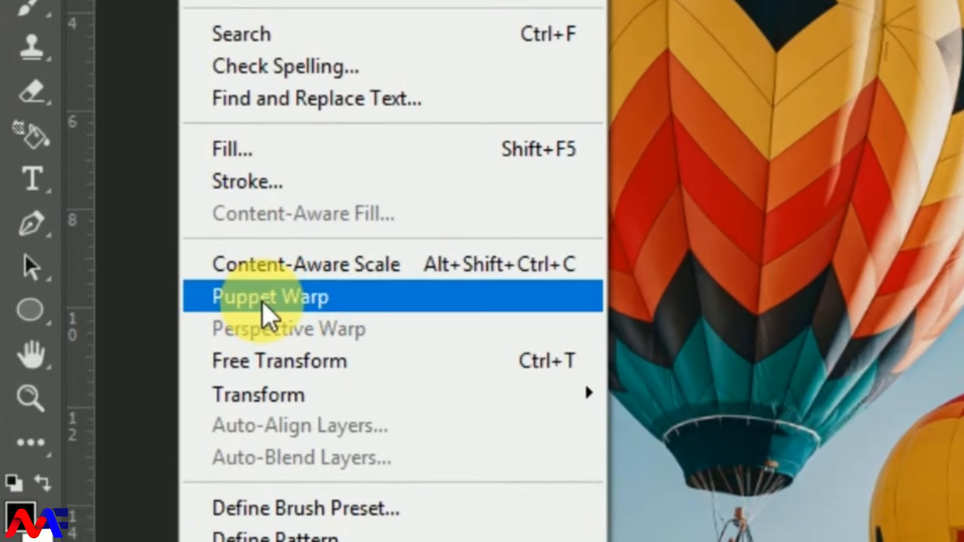
click(270, 297)
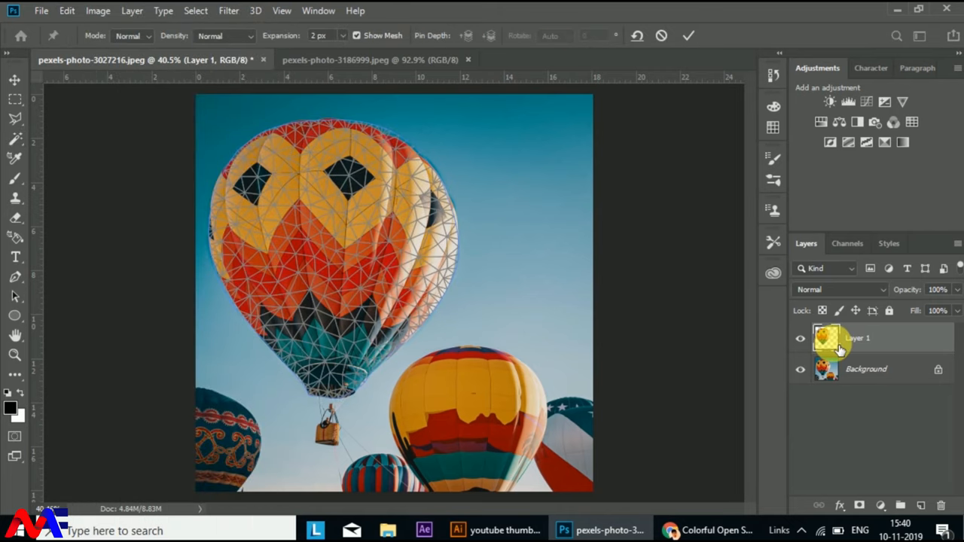
mouse_move(838, 348)
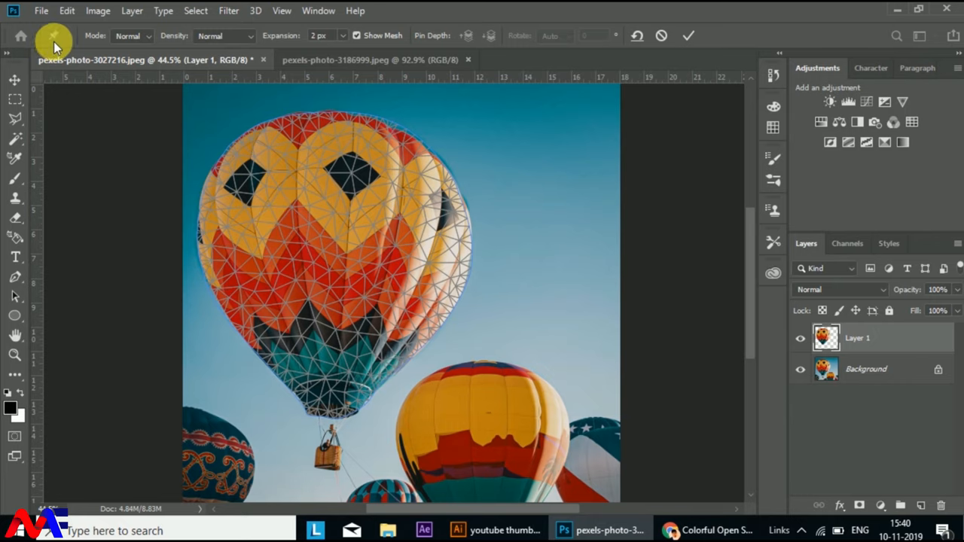
mouse_move(53, 41)
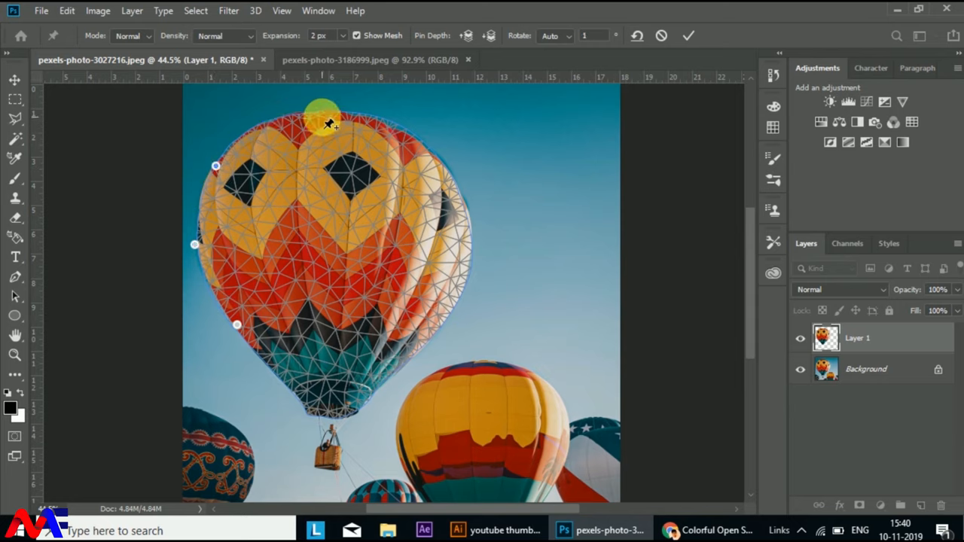
Place Puppet Warp pins at the balloon's top, right side and around its outline
drag(327, 120, 452, 177)
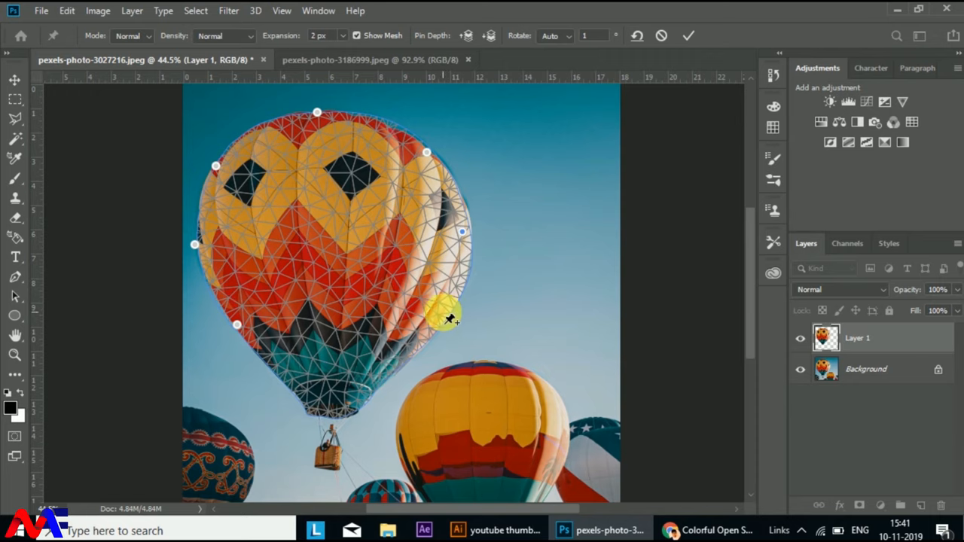
drag(448, 316, 358, 415)
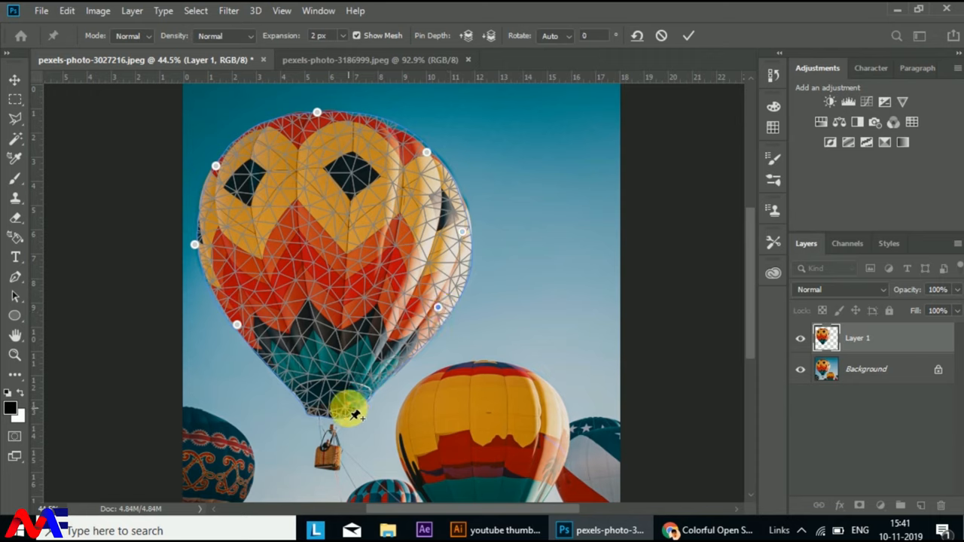
drag(350, 411, 317, 113)
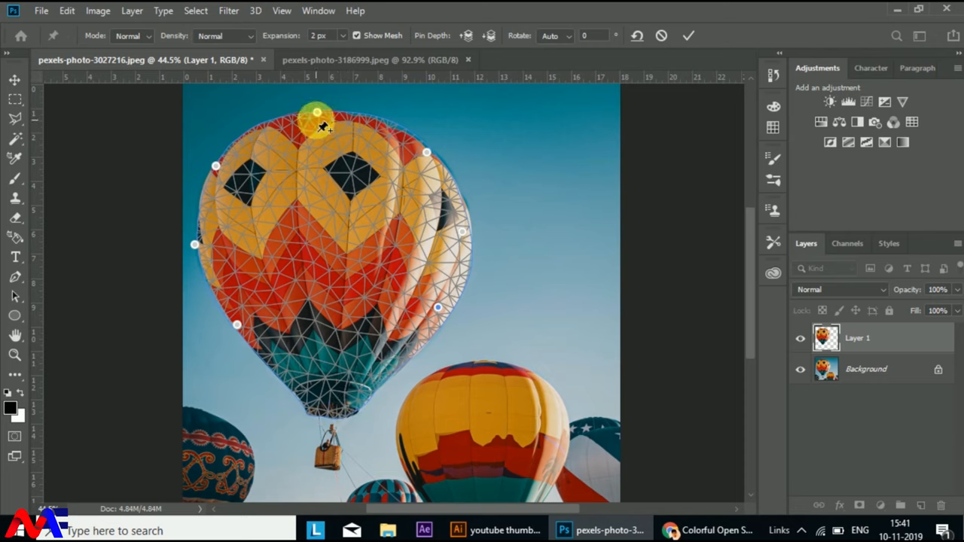
Drag the top centre pin downward to dent the crown into a heart notch
drag(316, 112, 328, 135)
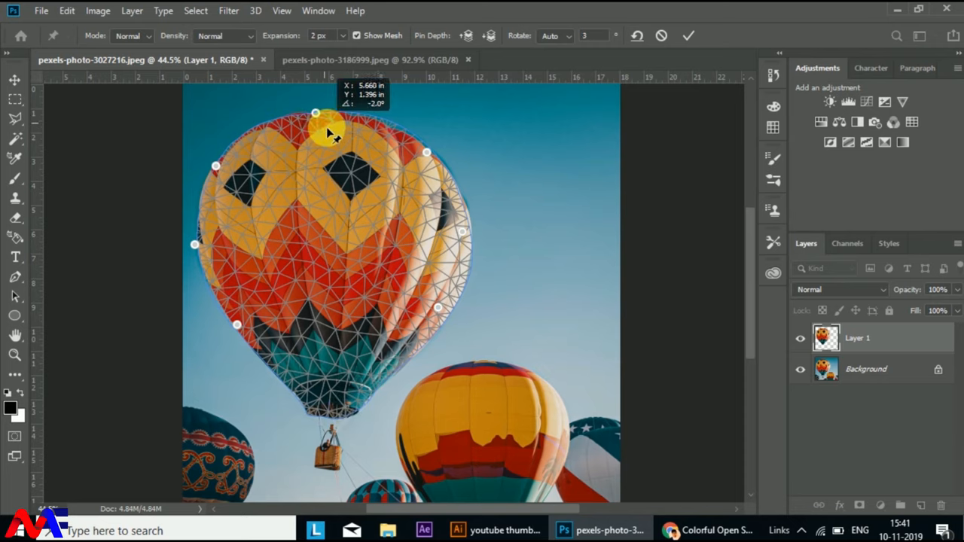
drag(331, 132, 327, 181)
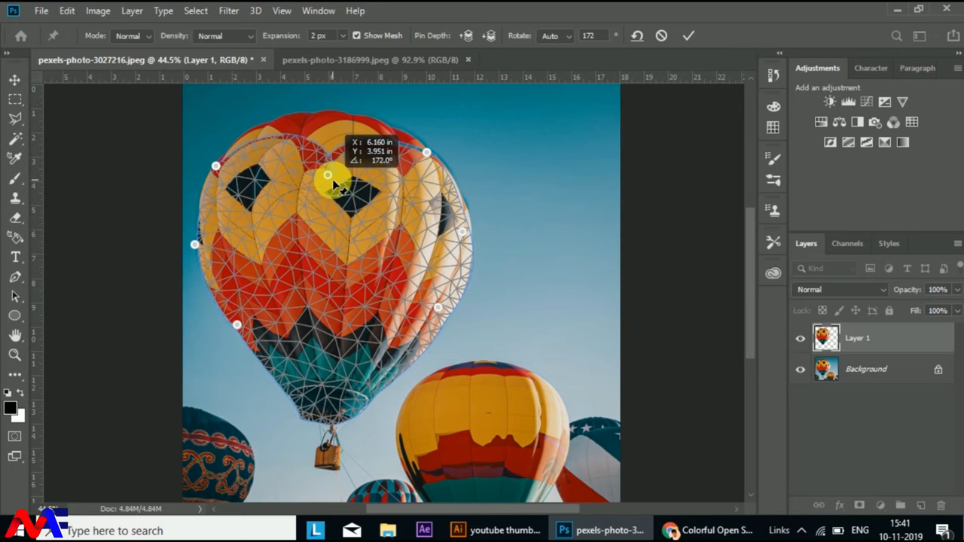
drag(327, 174, 335, 198)
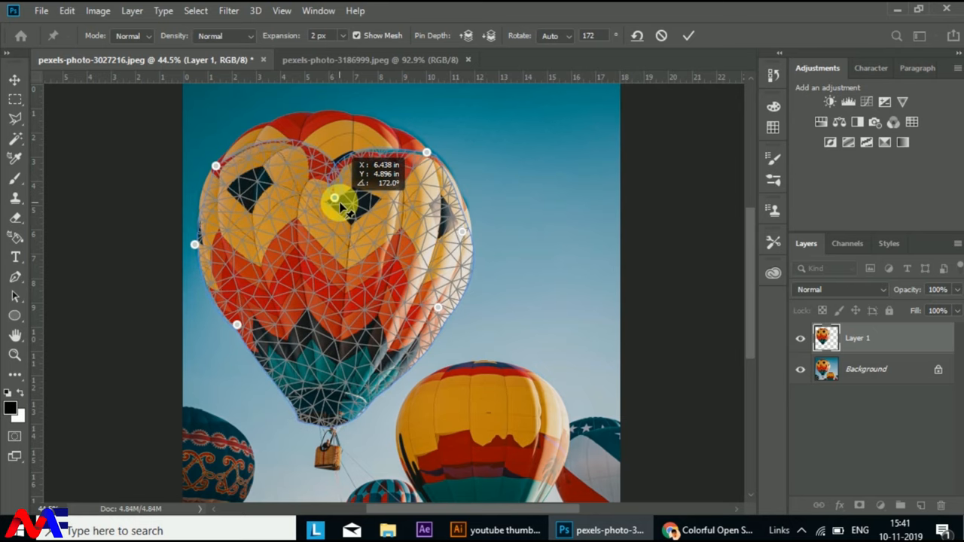
drag(335, 200, 467, 237)
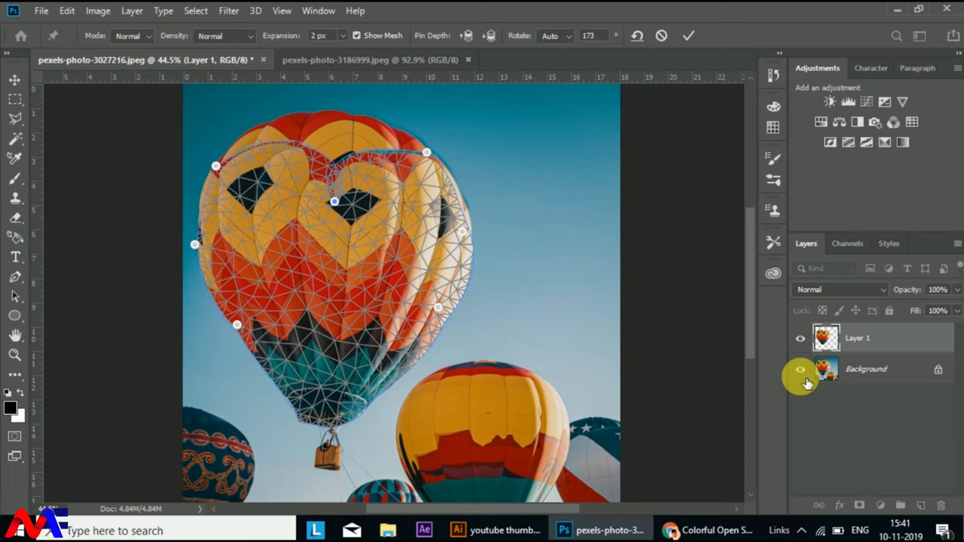
mouse_move(810, 387)
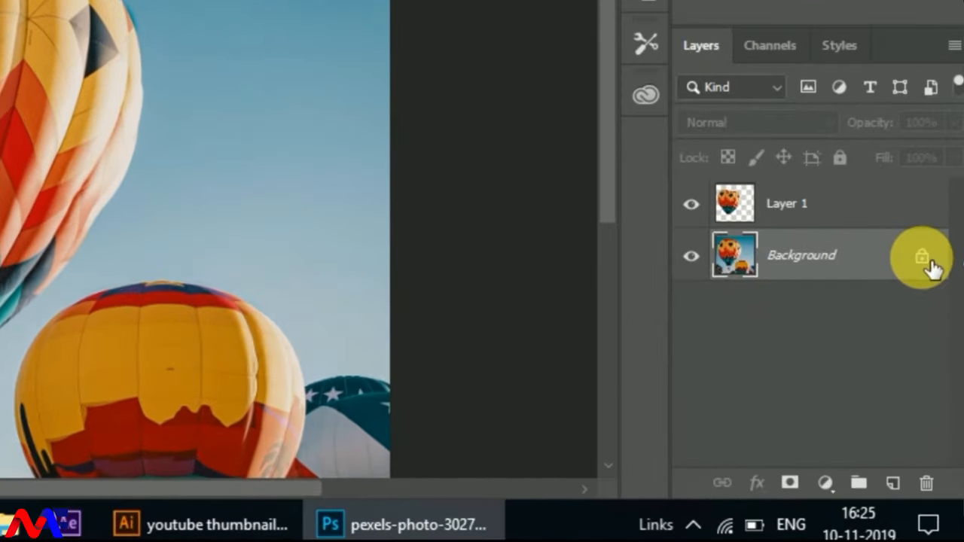
Unlock Background as Layer 0, add a white layer mask, and dismiss the Color Picker
click(919, 253)
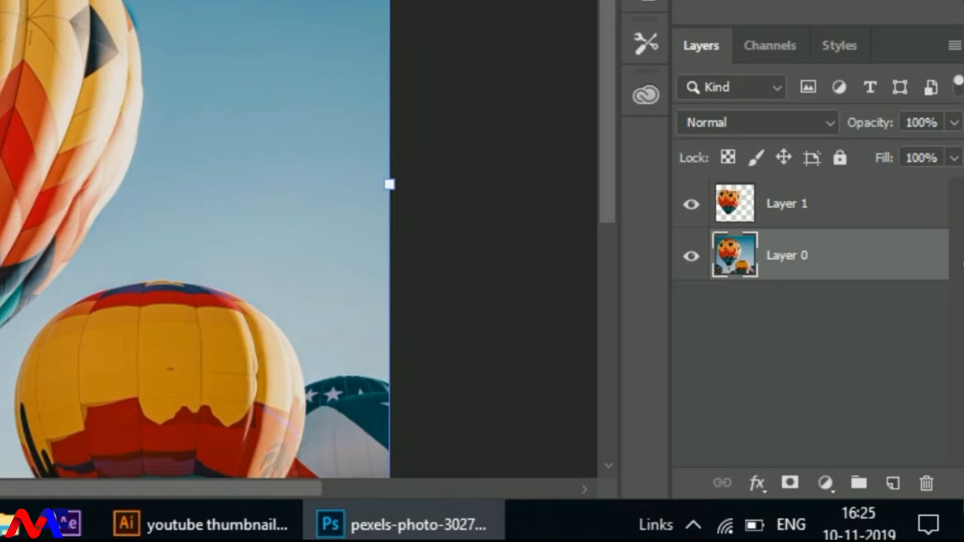
click(791, 482)
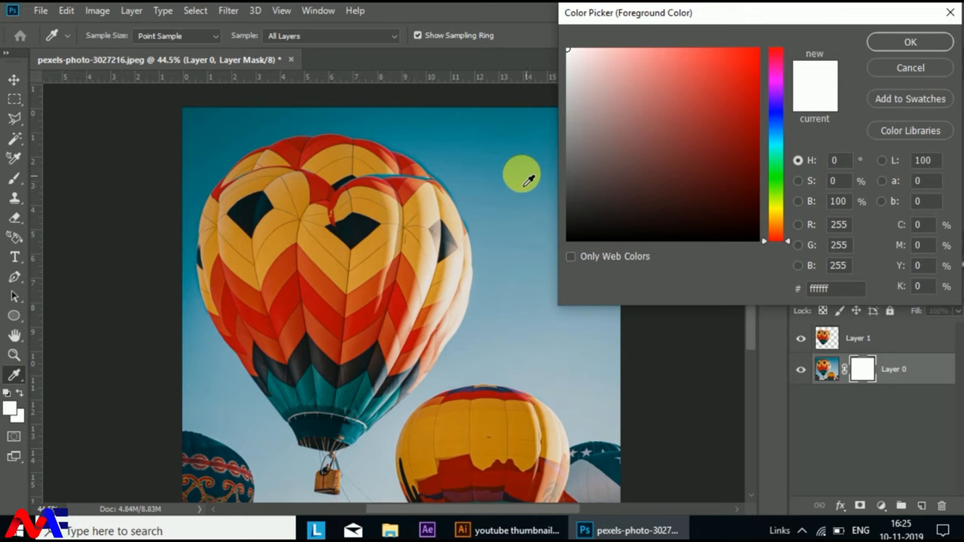
mouse_move(229, 141)
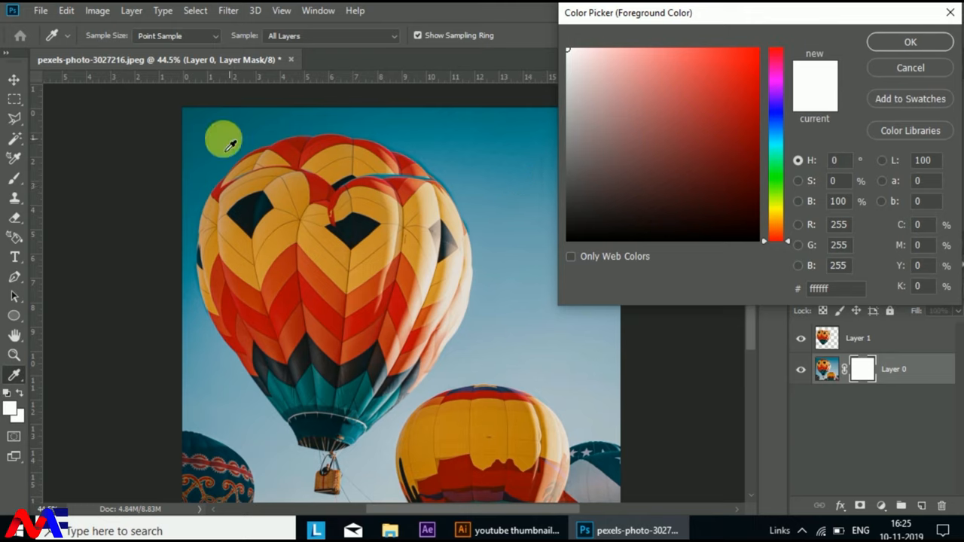
mouse_move(317, 159)
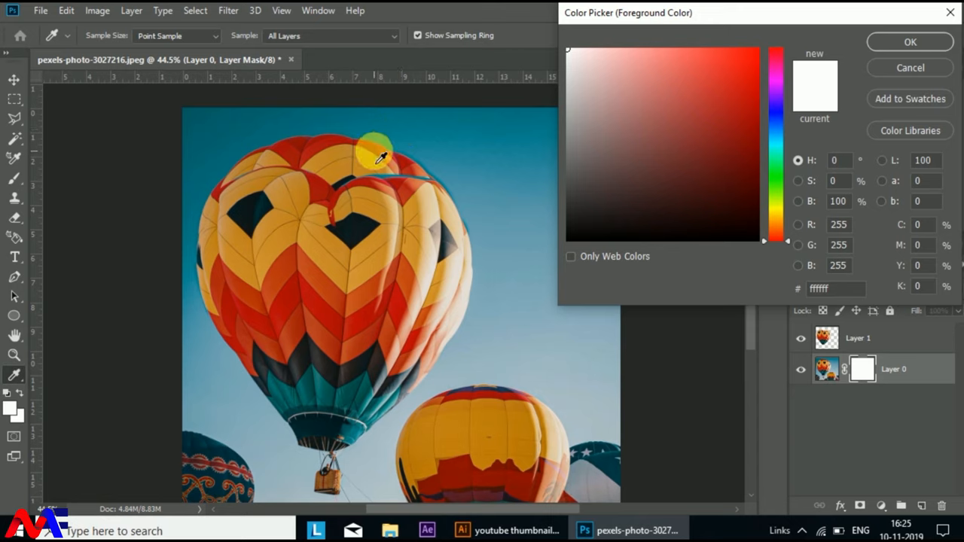
mouse_move(570, 266)
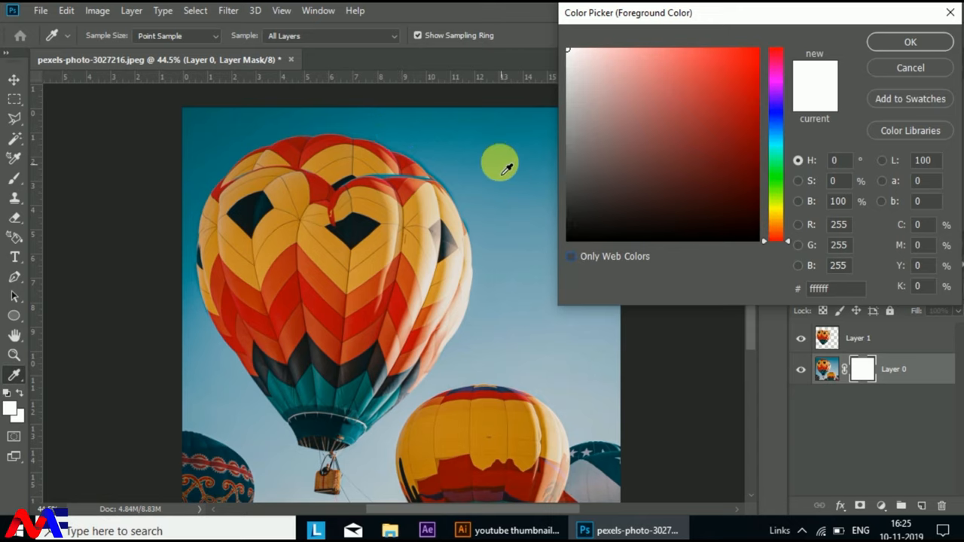
click(910, 41)
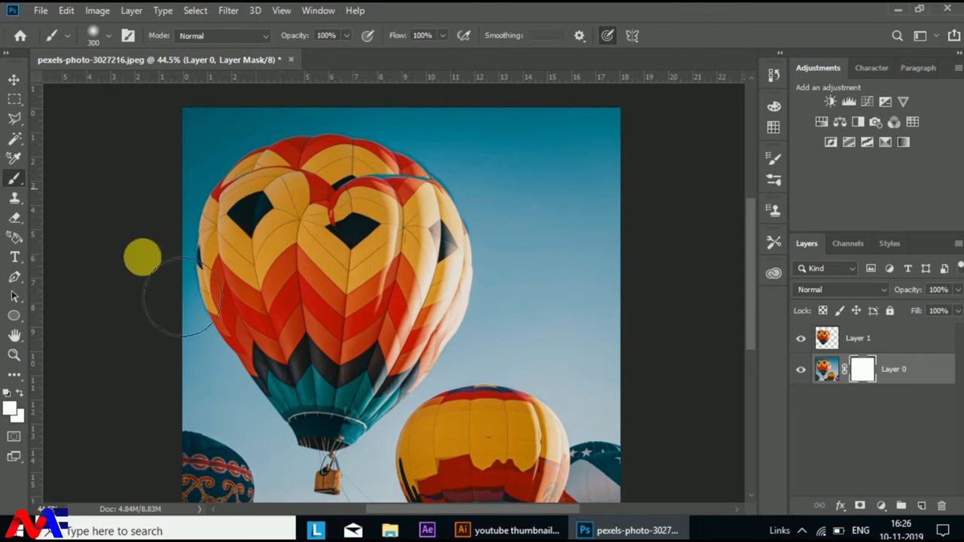
Brush black on Layer 0's mask to hide the old sky above and left of the balloon
click(9, 403)
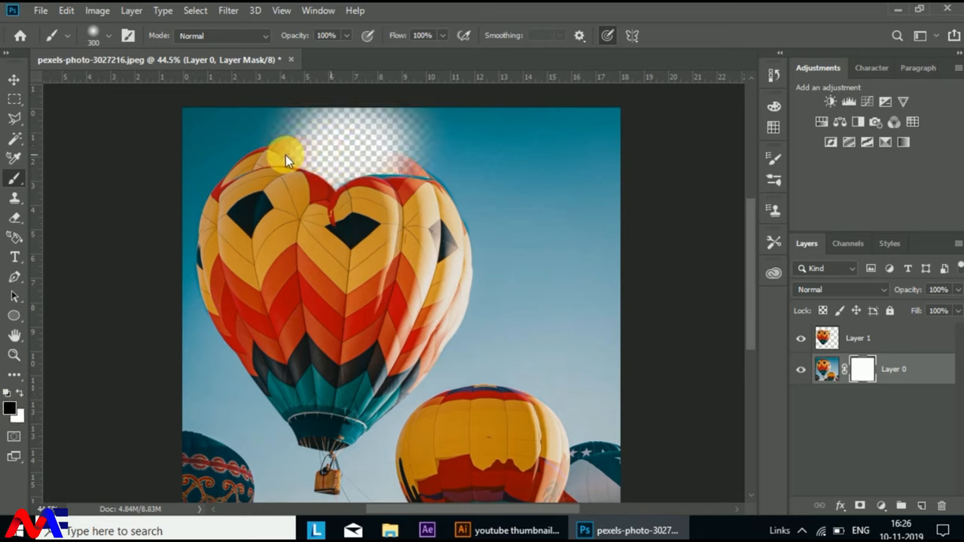
drag(286, 158, 215, 170)
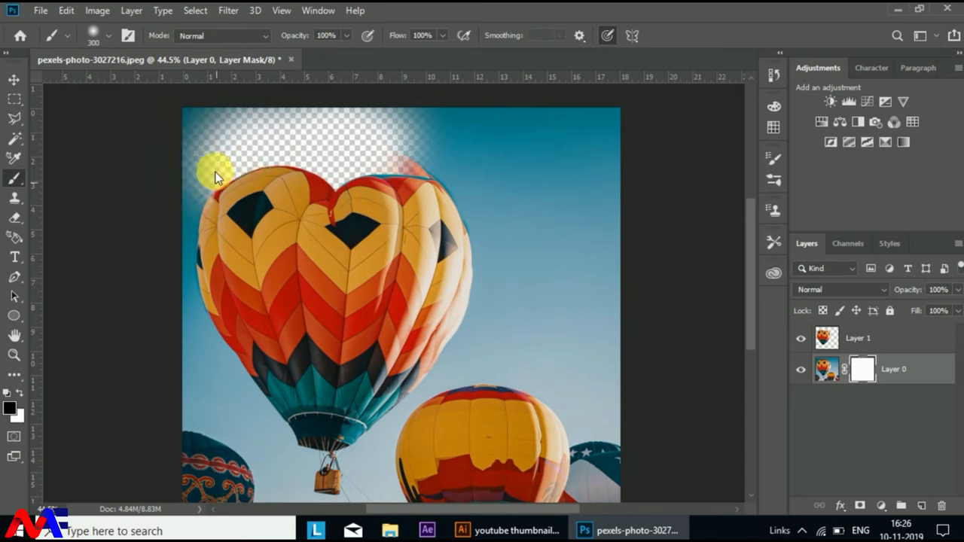
drag(215, 170, 219, 339)
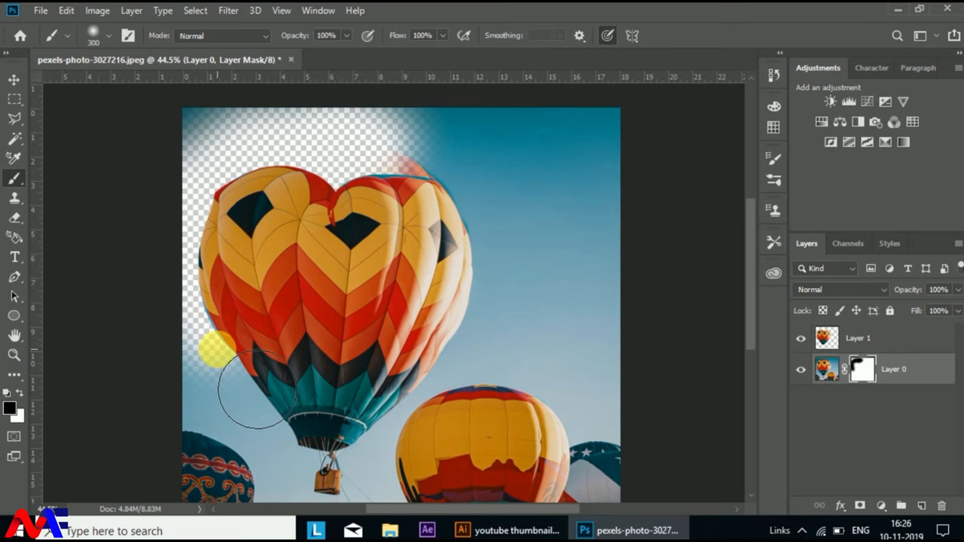
drag(256, 392, 440, 192)
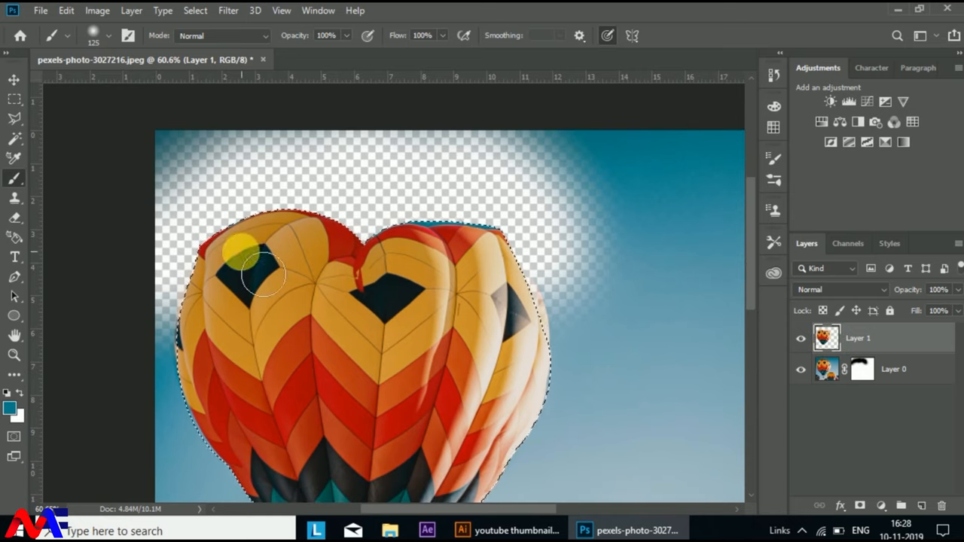
Invert the balloon selection and brush teal at 42% opacity into the transparent sky
drag(264, 271, 249, 226)
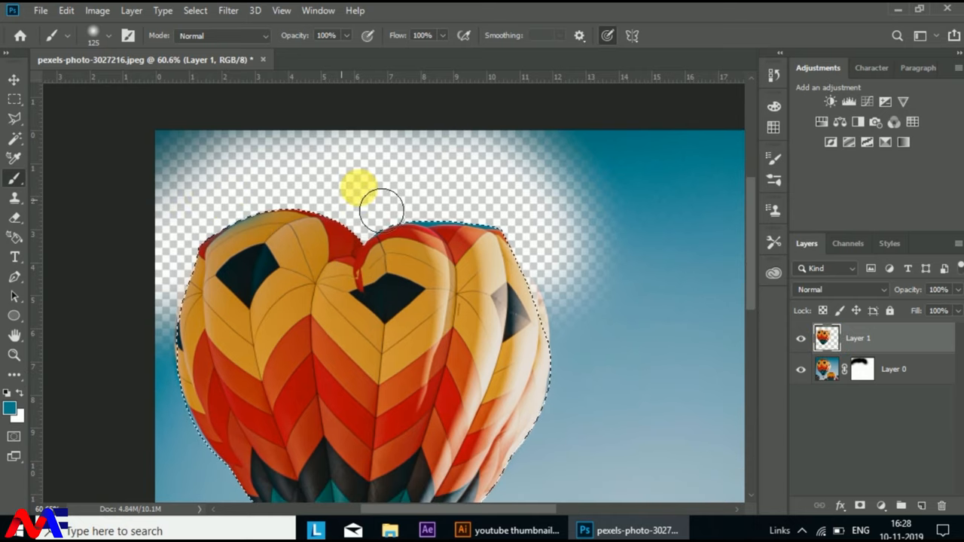
click(194, 11)
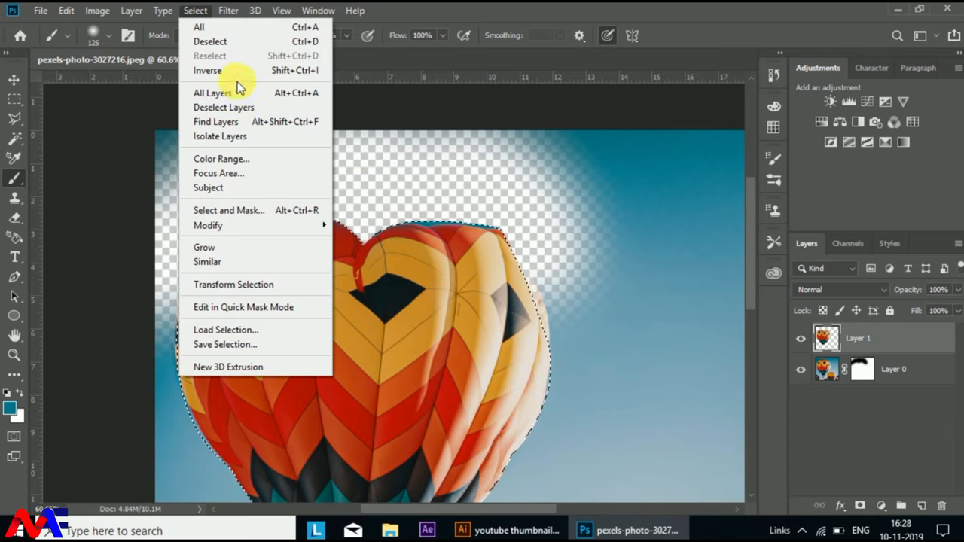
click(207, 71)
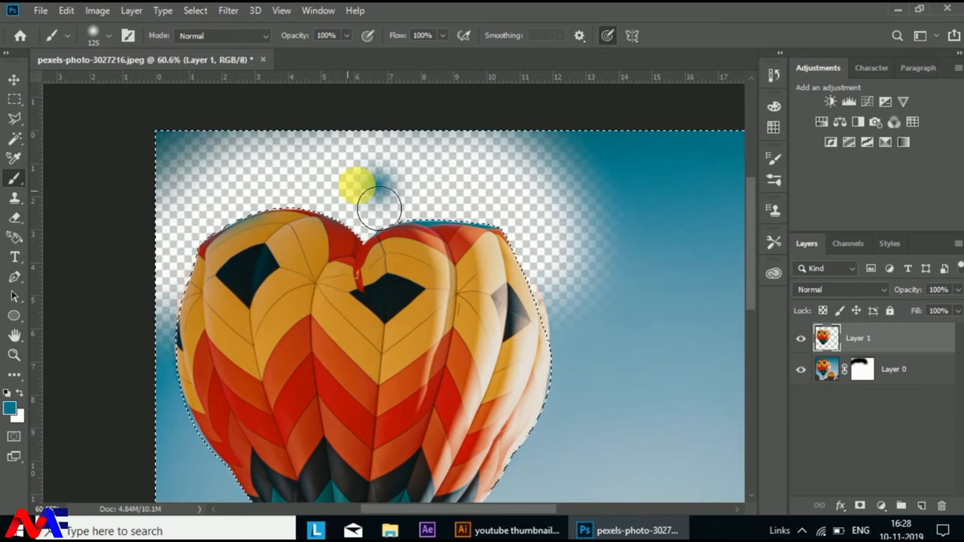
drag(377, 207, 294, 214)
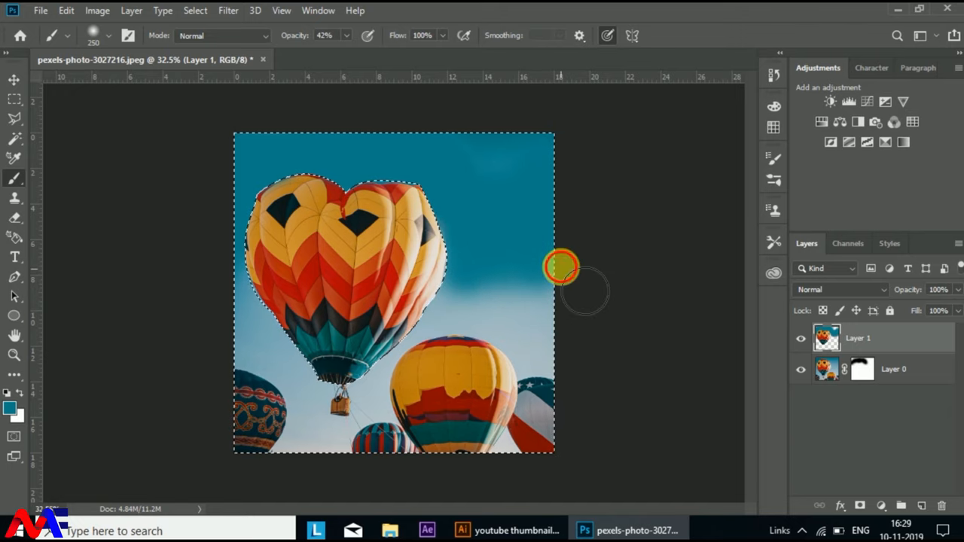
drag(561, 267, 493, 147)
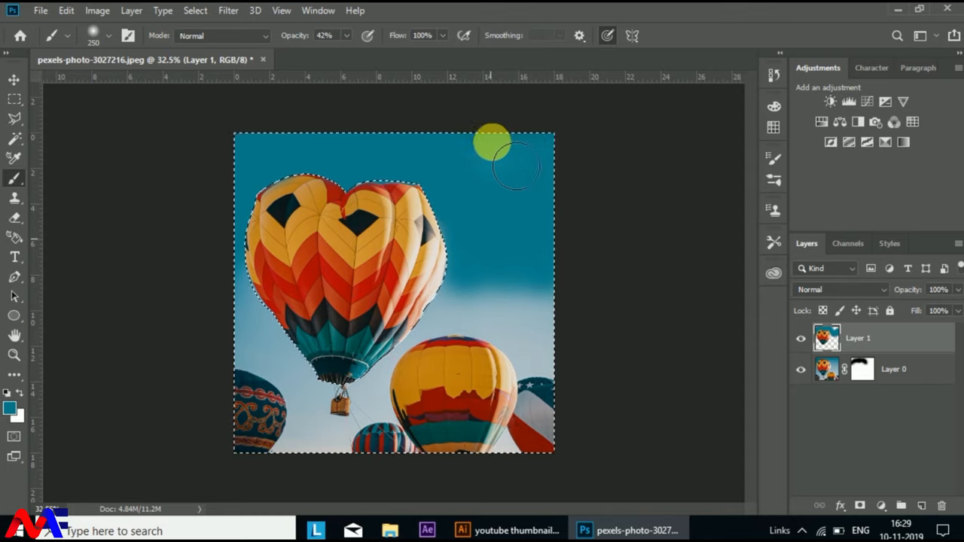